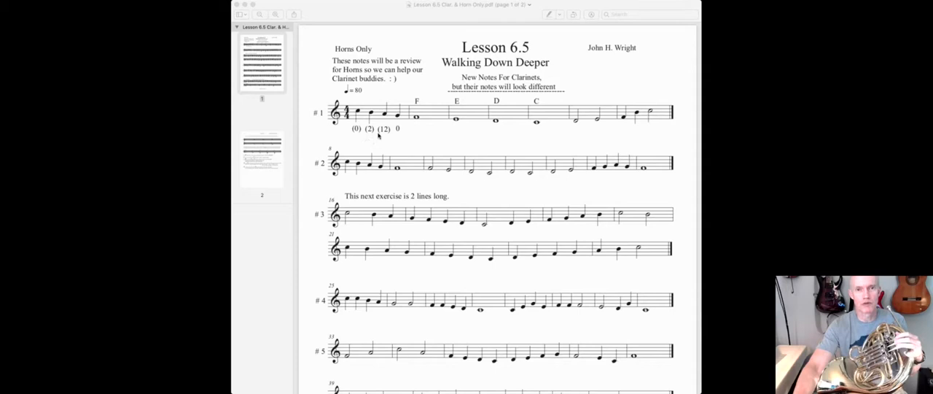
mouse_move(411, 147)
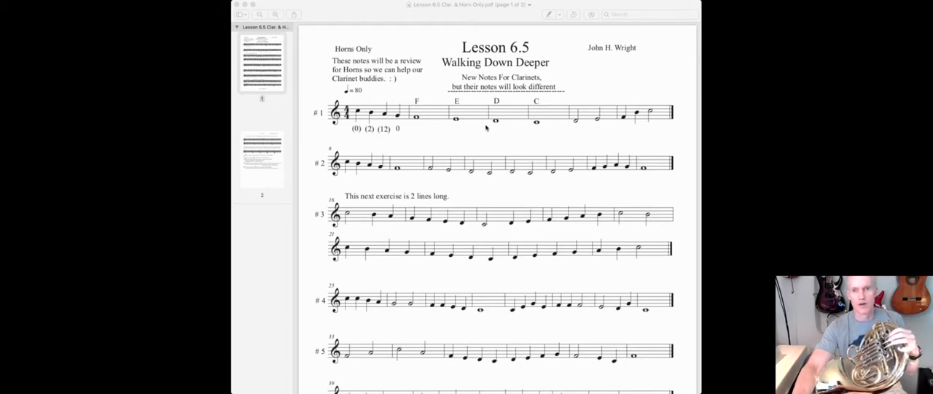
mouse_move(482, 195)
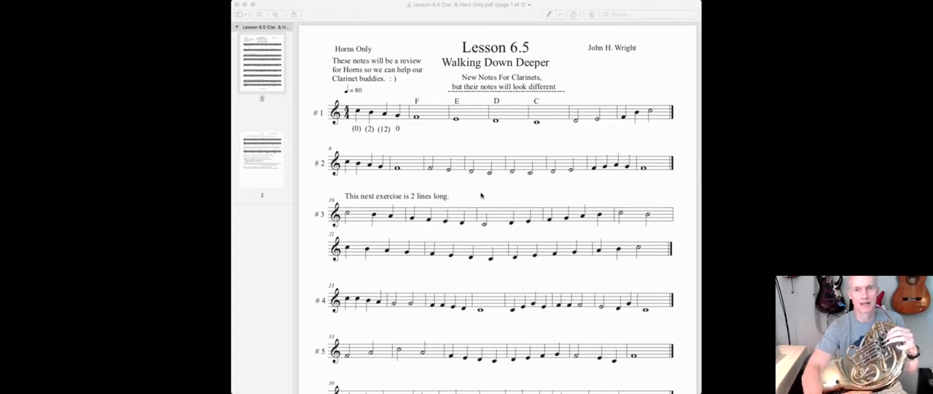
Scroll down to page 2 showing exercise 9 and the D, C, B, A, G note-name mnemonics
scroll("down", 3)
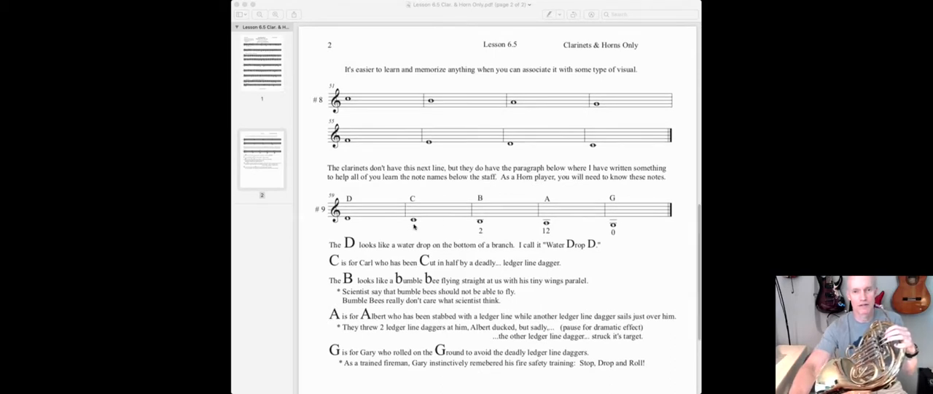
mouse_move(482, 226)
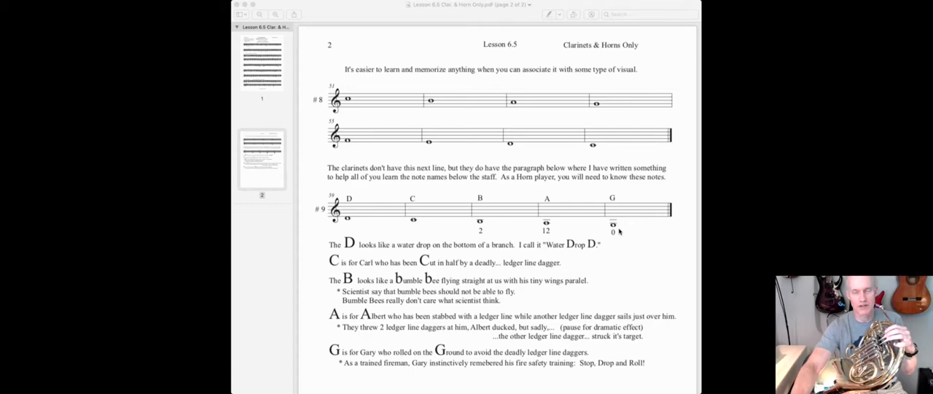
Jump back to page 1 with the Lesson 6.5 title and exercise 1 via the sidebar thumbnail
left_click(263, 65)
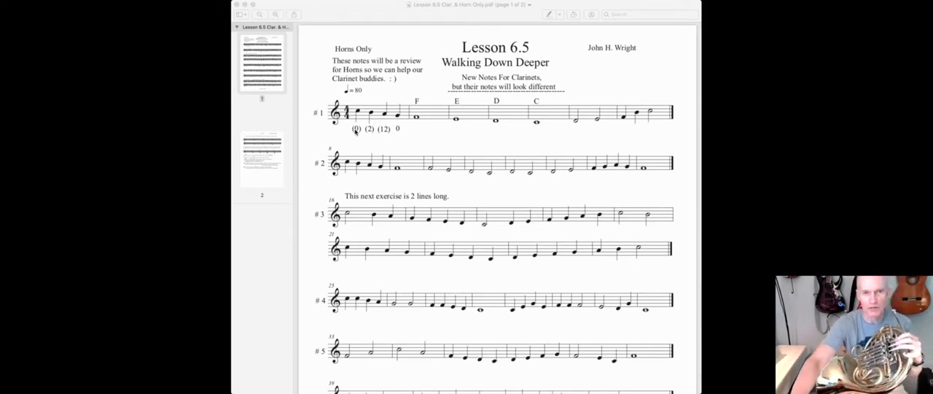
mouse_move(356, 134)
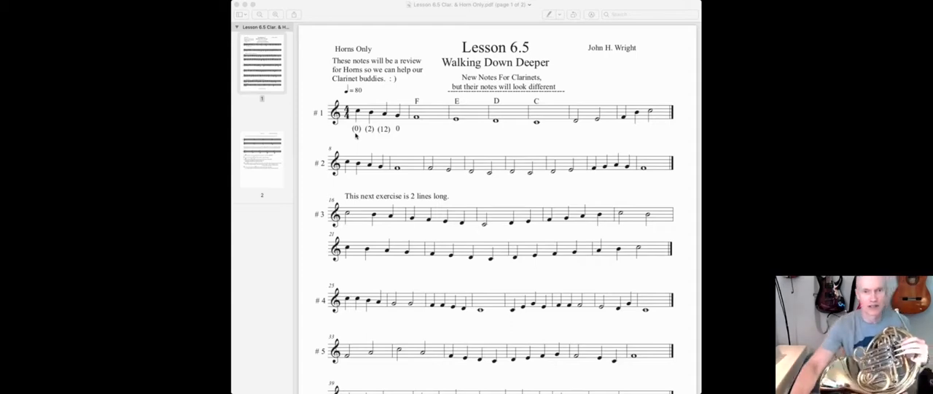
Scroll page 1 down slightly so exercises 1 through 6 are in view
scroll("down", 3)
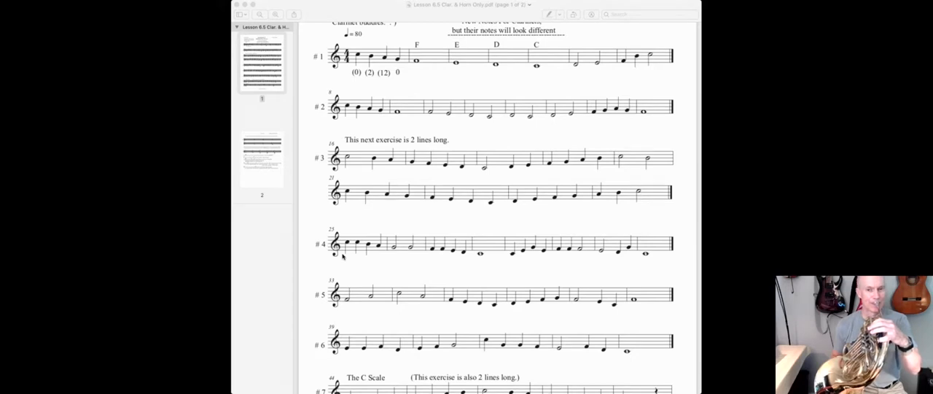
Scroll to the bottom of page 1 showing exercise 7's C Scale and the Arpeggio
scroll("down", 3)
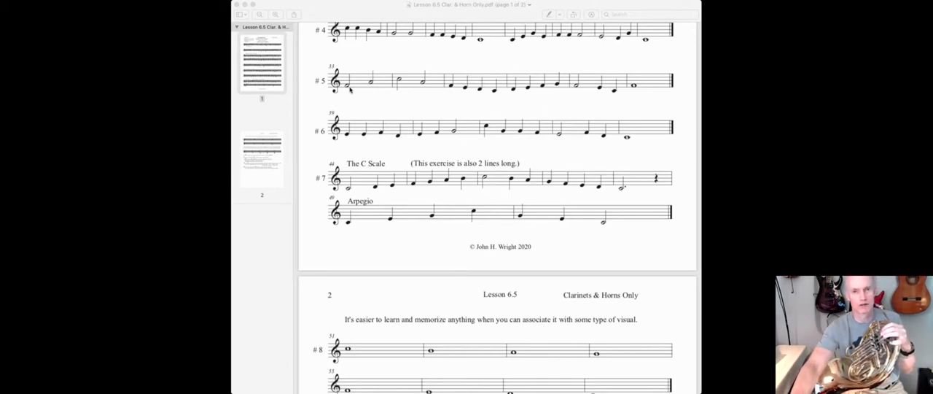
mouse_move(350, 143)
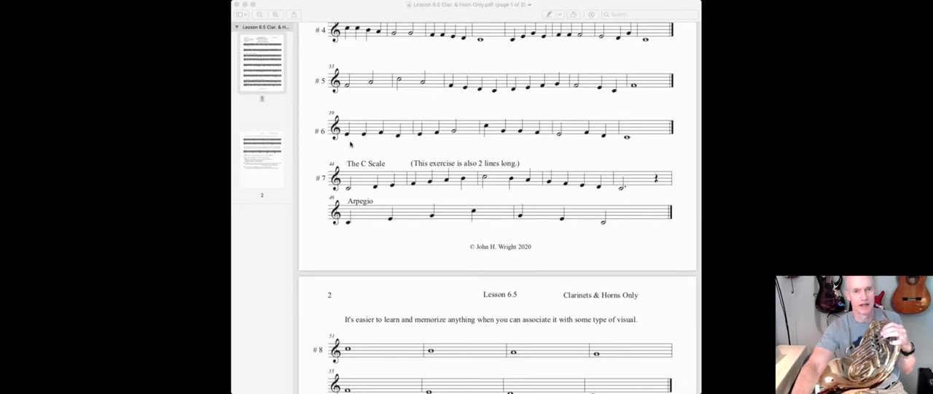
scroll("down", 3)
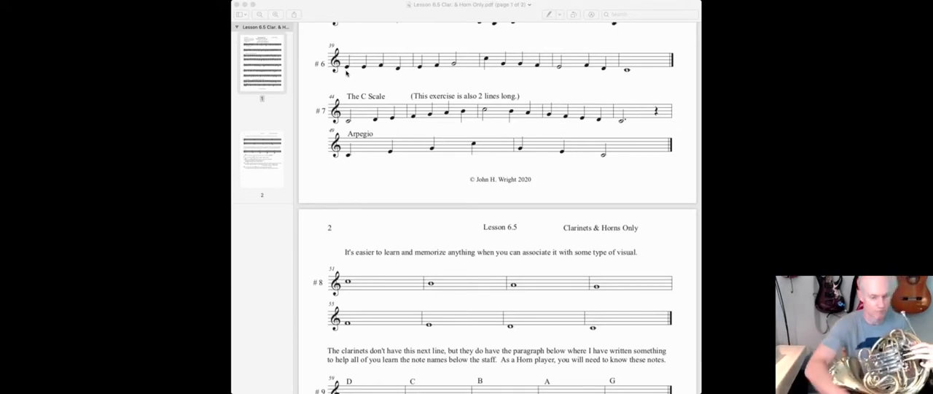
Scroll down so page 2's heading and exercise 8 appear beneath the end of page 1
scroll("down", 3)
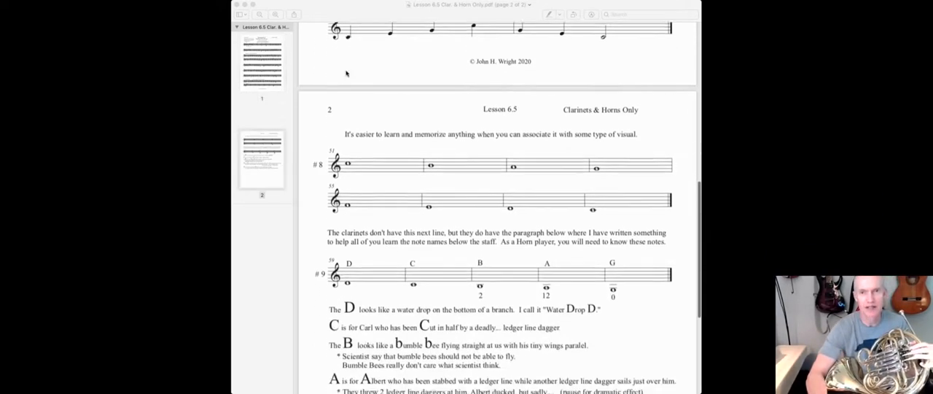
scroll("down", 3)
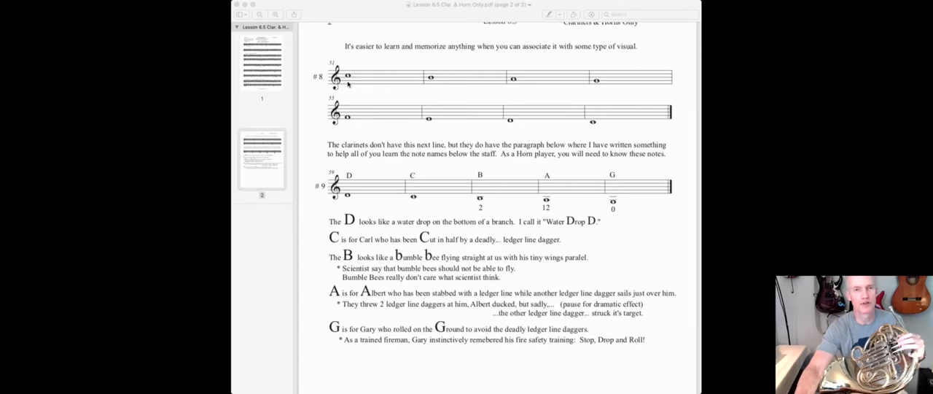
mouse_move(605, 95)
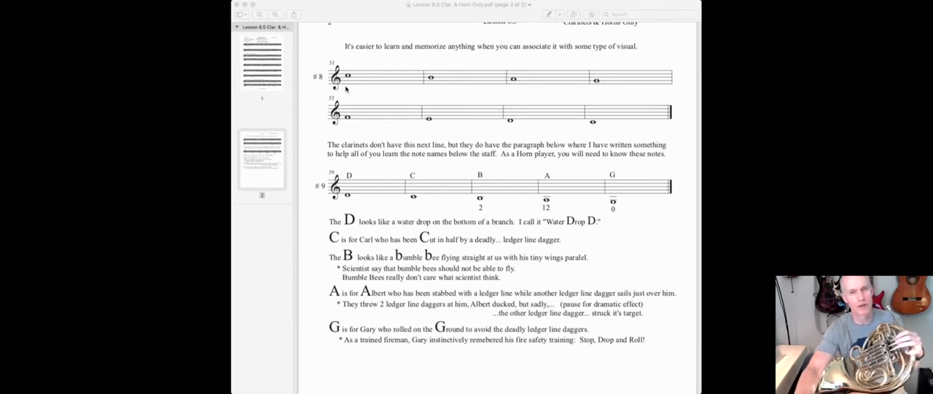
scroll("down", 3)
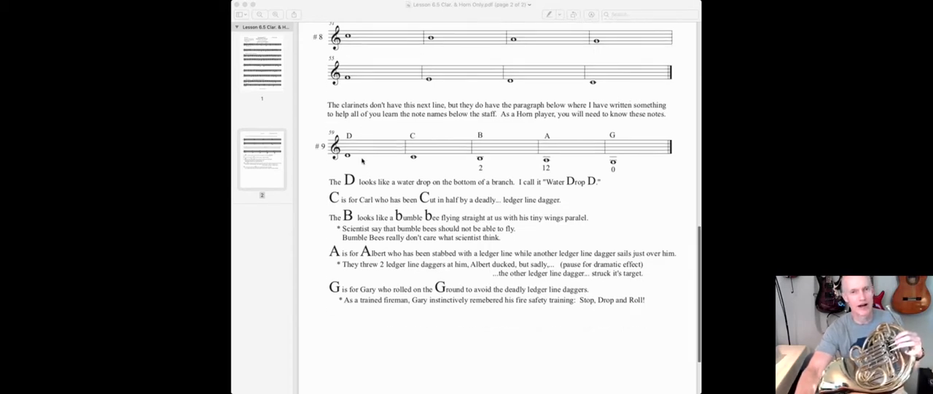
scroll("down", 3)
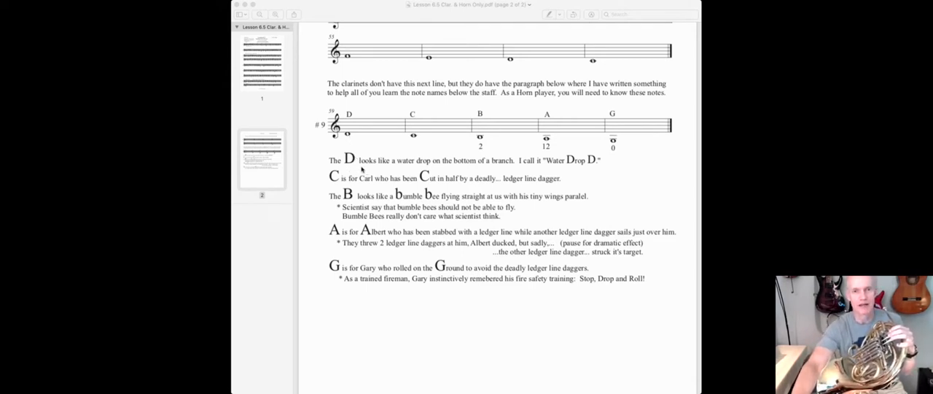
mouse_move(501, 166)
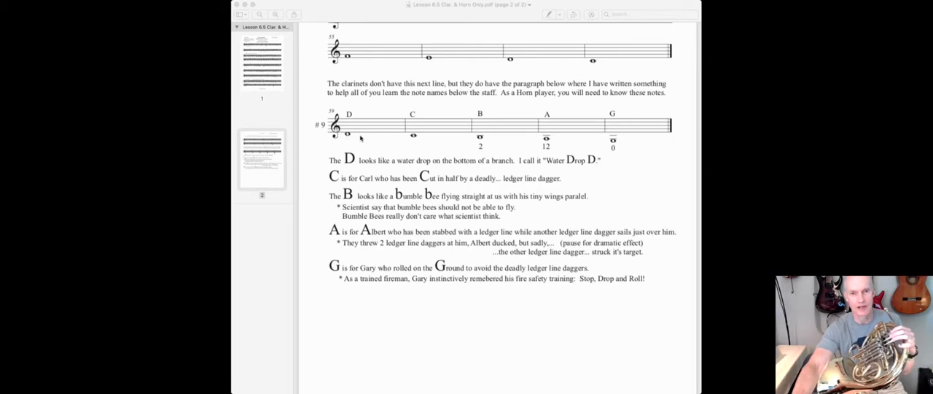
mouse_move(344, 181)
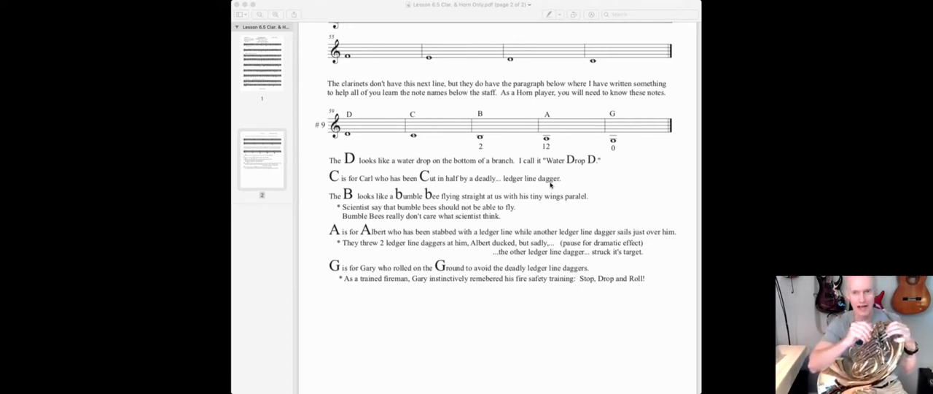
mouse_move(412, 139)
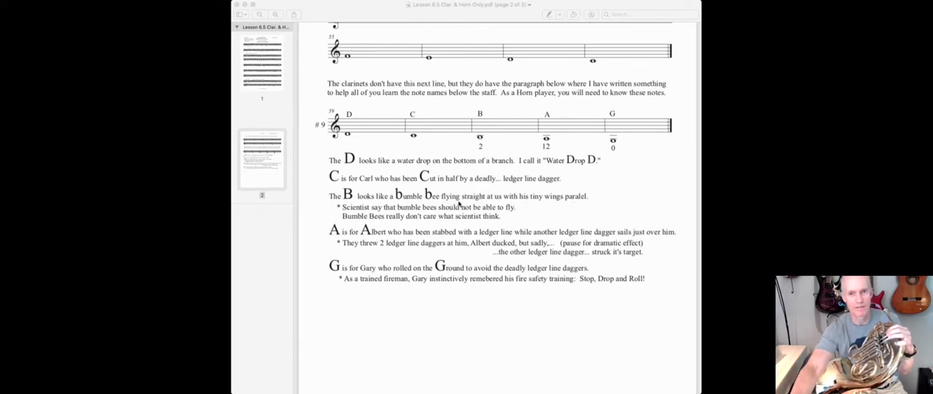
mouse_move(507, 215)
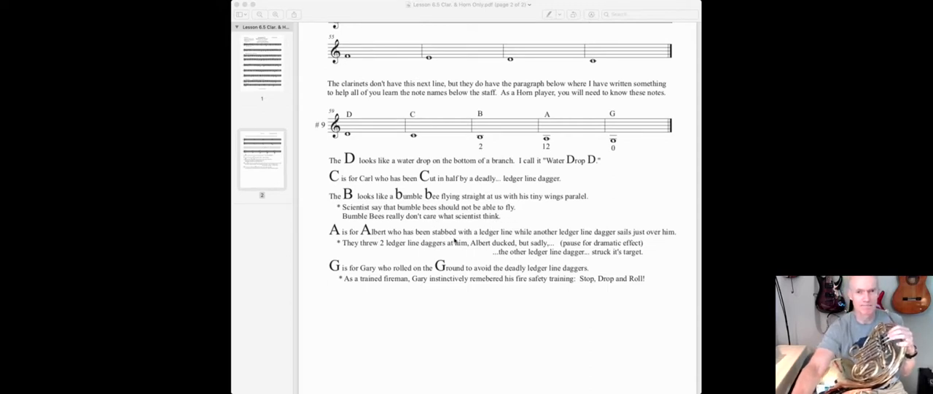
mouse_move(499, 149)
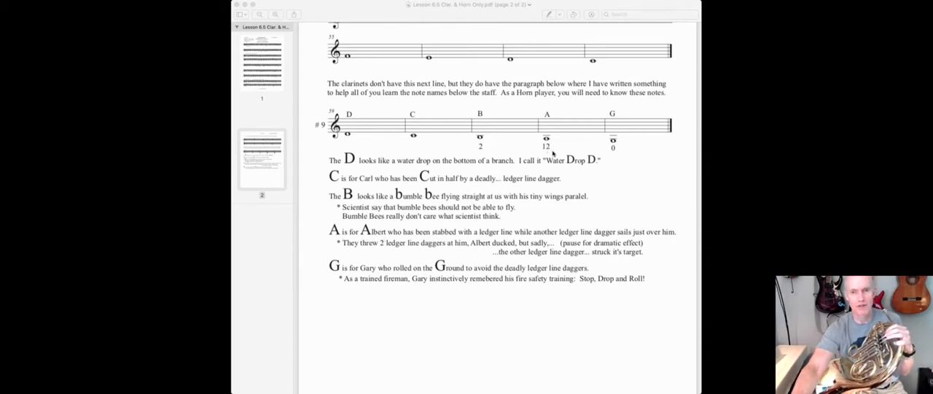
mouse_move(487, 146)
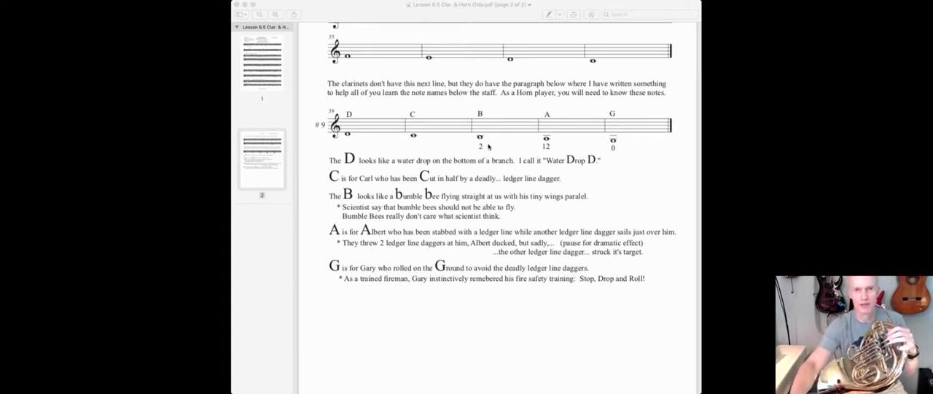
mouse_move(329, 242)
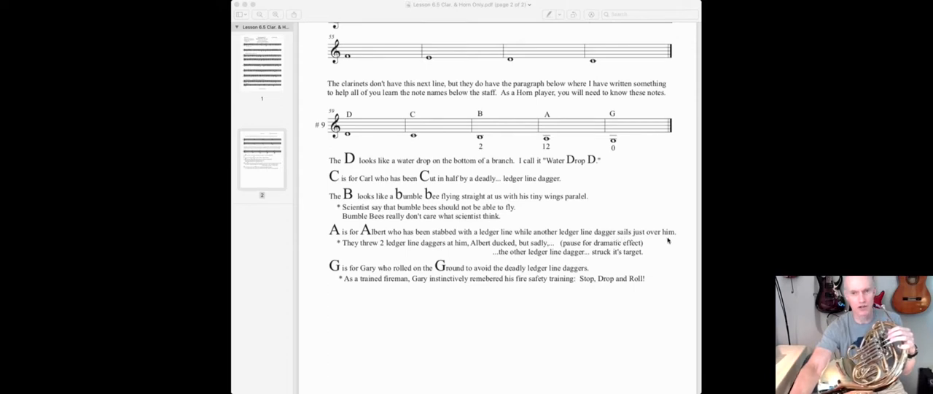
mouse_move(402, 251)
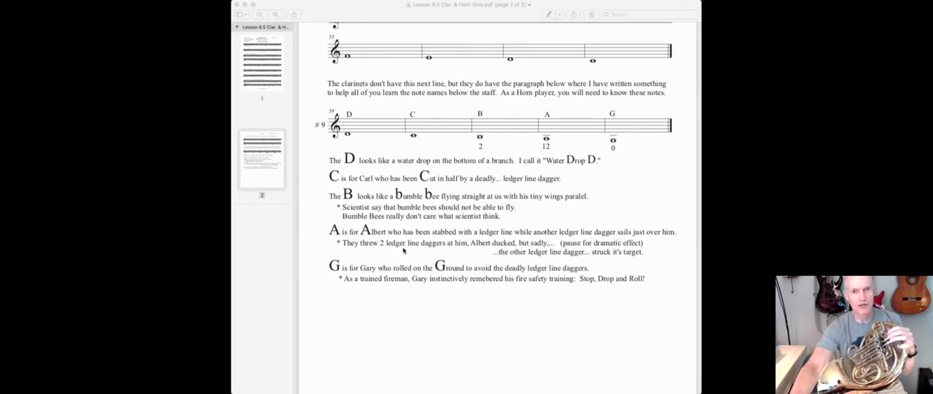
mouse_move(478, 251)
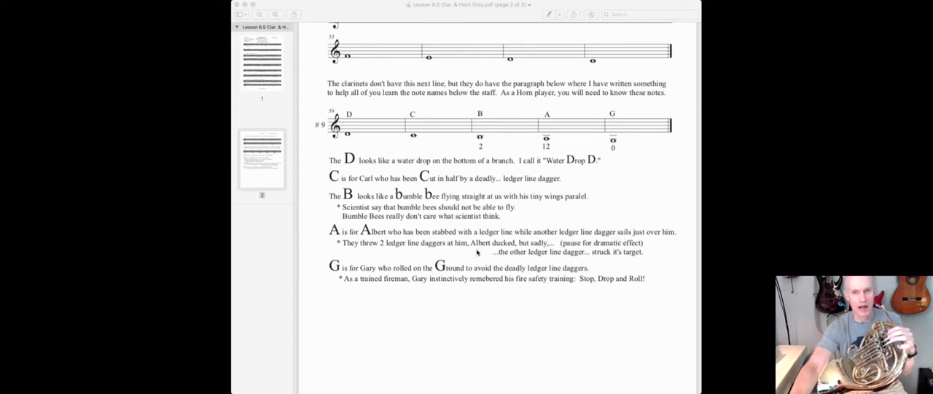
mouse_move(541, 251)
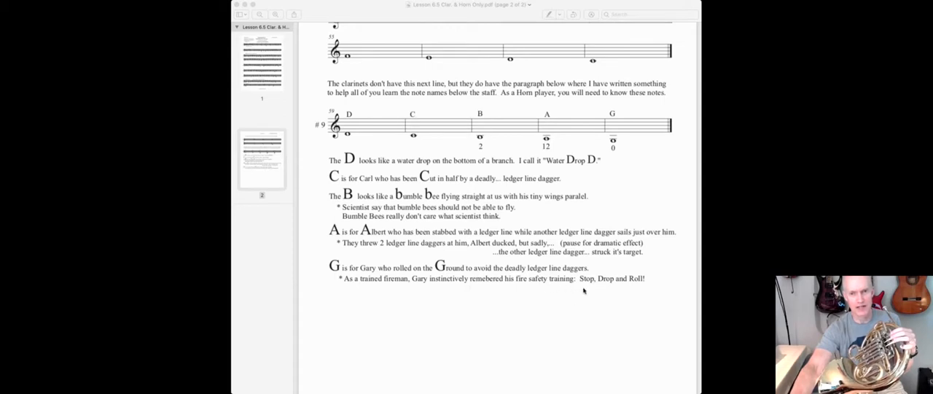
mouse_move(612, 167)
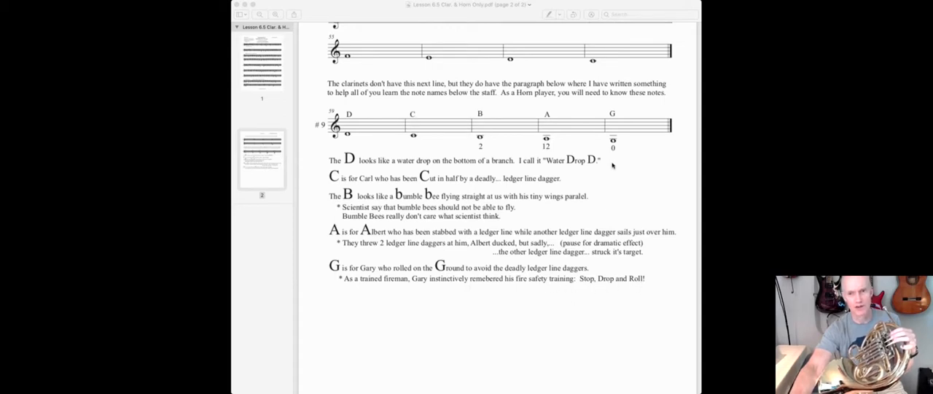
mouse_move(615, 148)
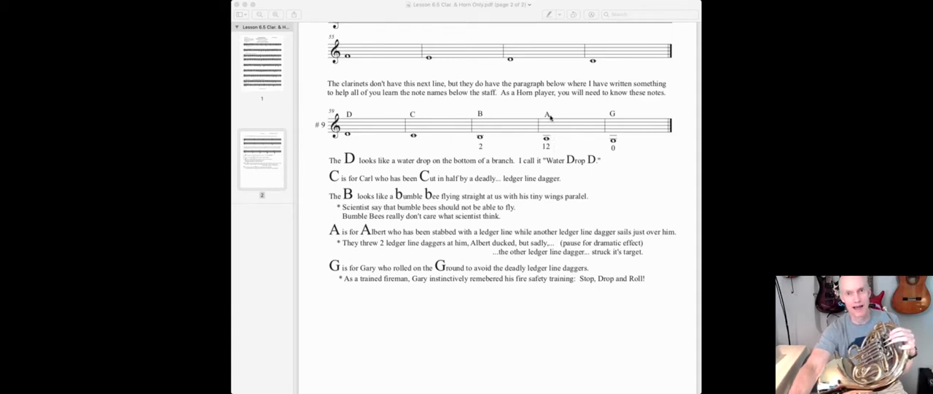
mouse_move(558, 138)
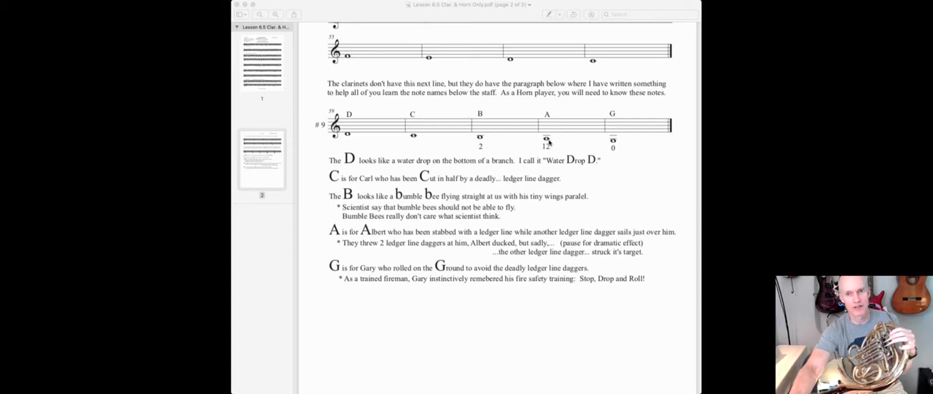
mouse_move(610, 138)
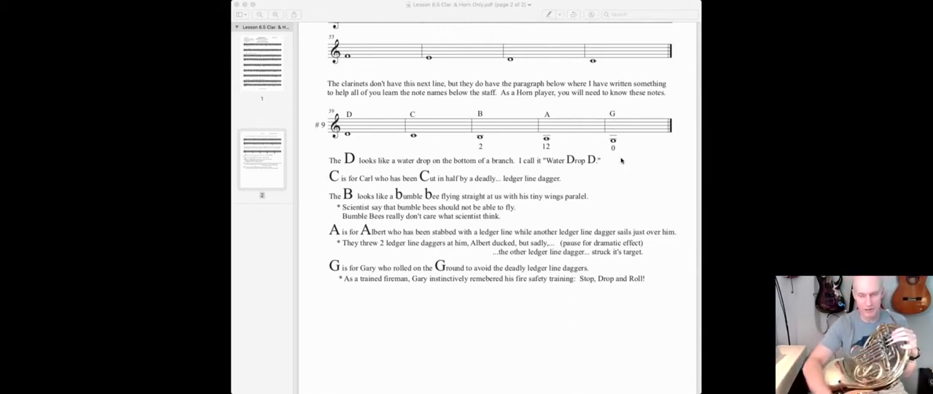
Scroll back up to the top of page 1 with the Lesson 6.5 title and exercises 1–5
scroll("up", 3)
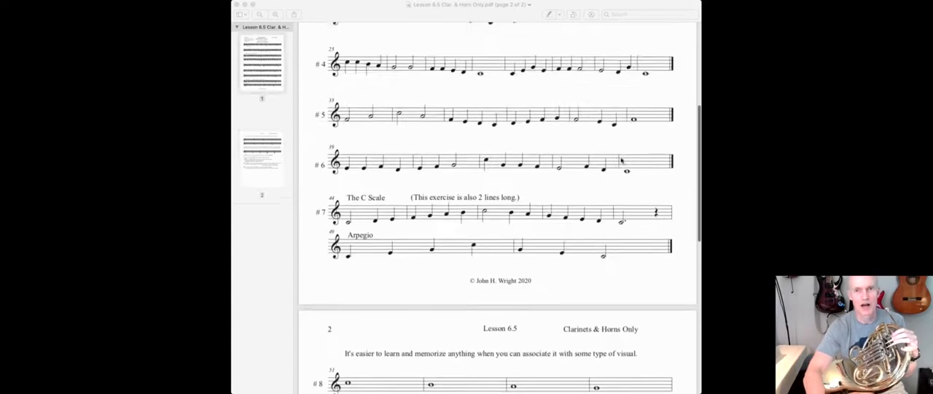
scroll("up", 3)
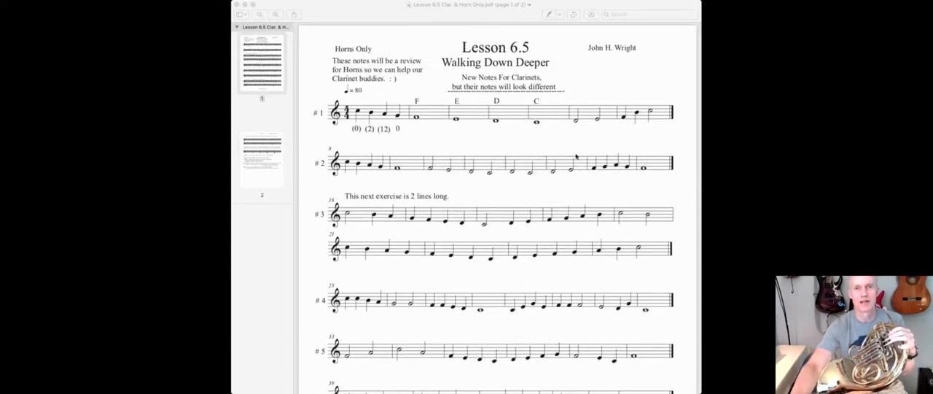